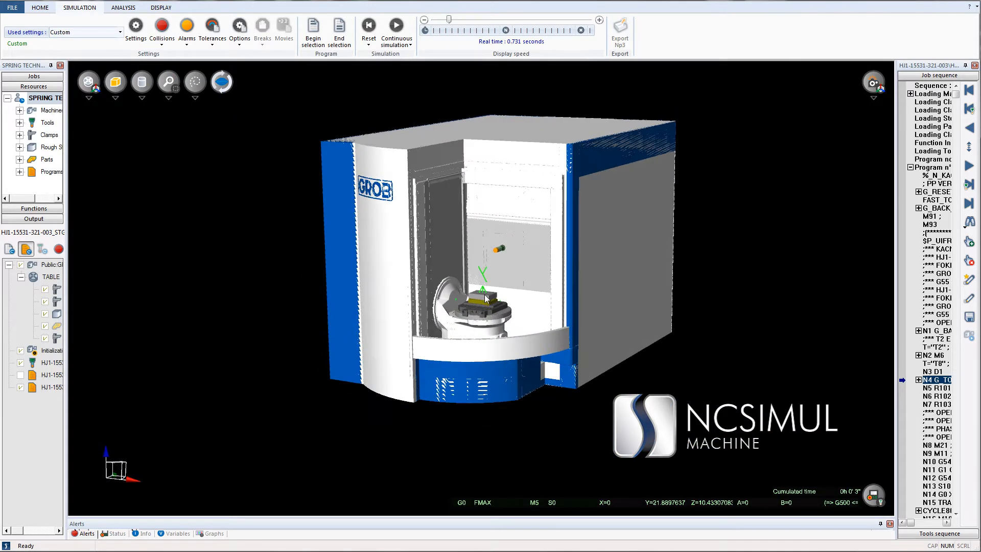
Select Continuous simulation mode so the GROB milling program can run without stopping.
click(396, 24)
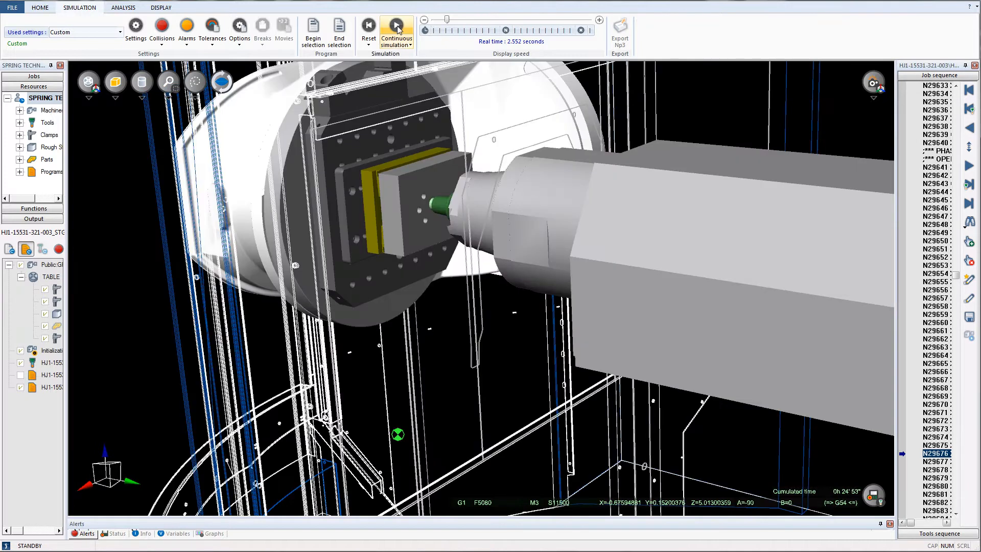
Start the continuous G-code simulation so the spindle machines the stock into the shaped profile.
click(396, 24)
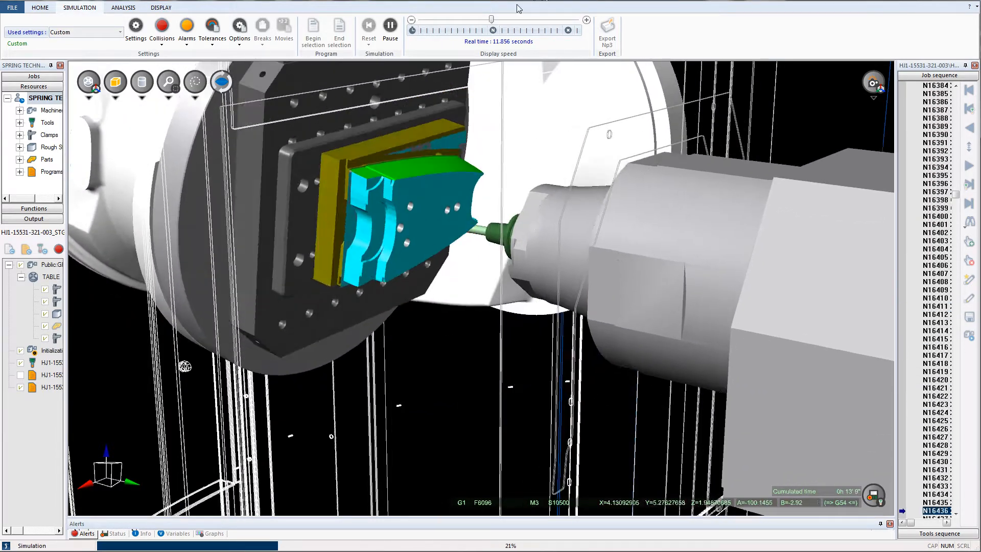
Raise the Display speed slider so the simulation advances faster to 41% progress.
drag(492, 19, 513, 20)
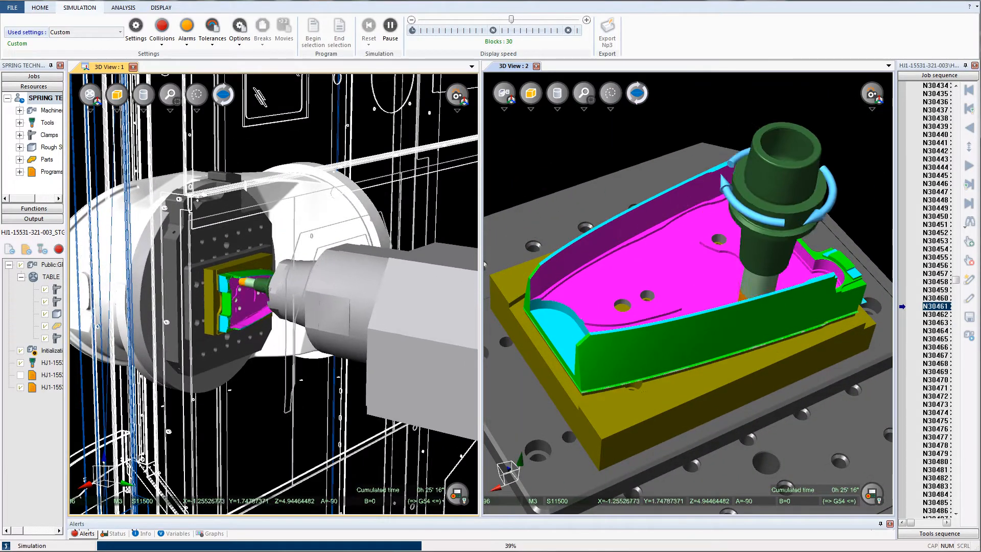
drag(511, 20, 538, 21)
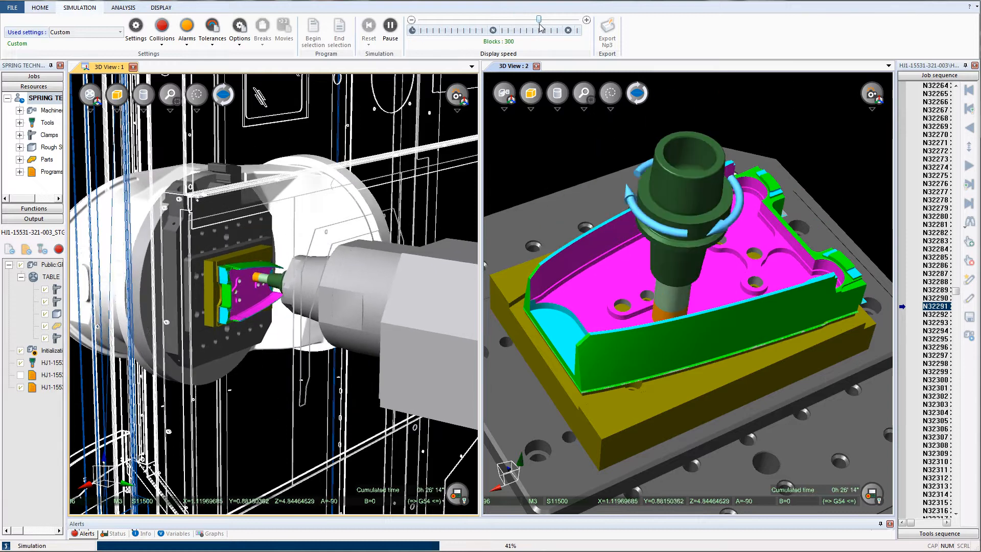